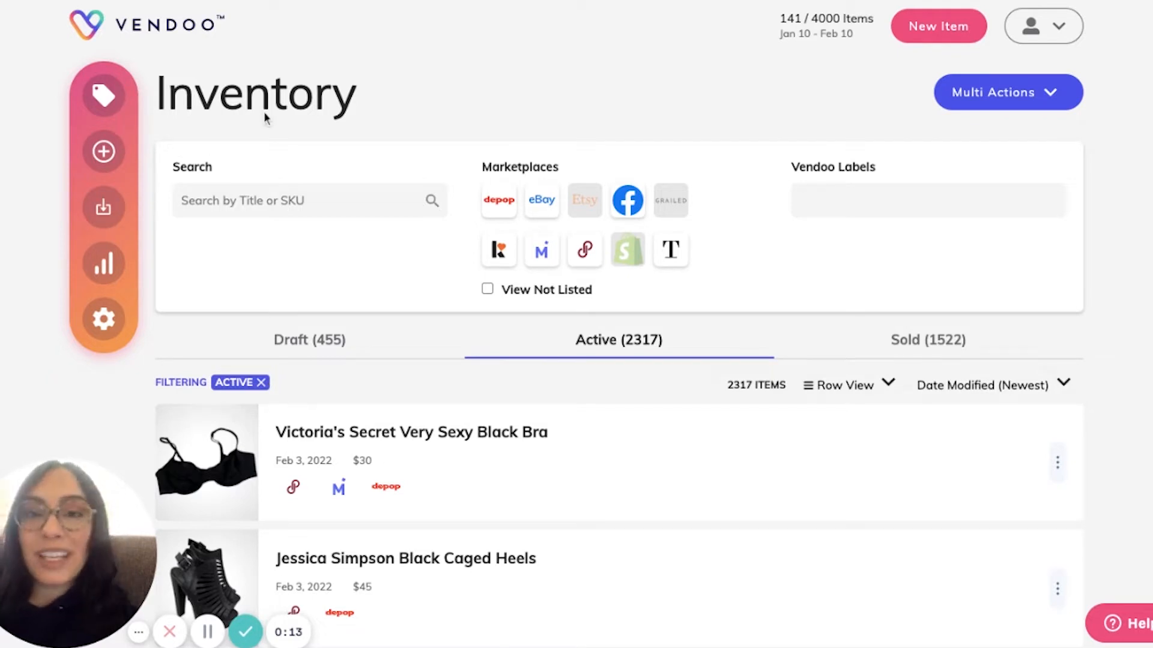
mouse_move(102, 152)
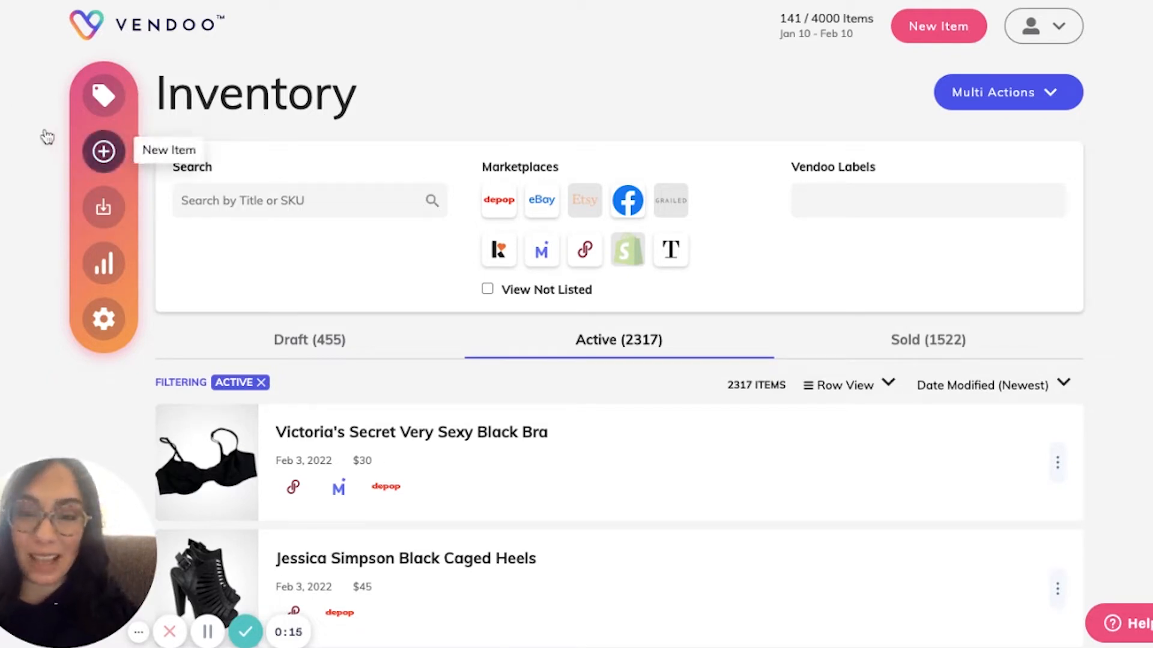
Create a new inventory item and review its blank photo, details, package and price sections.
left_click(103, 153)
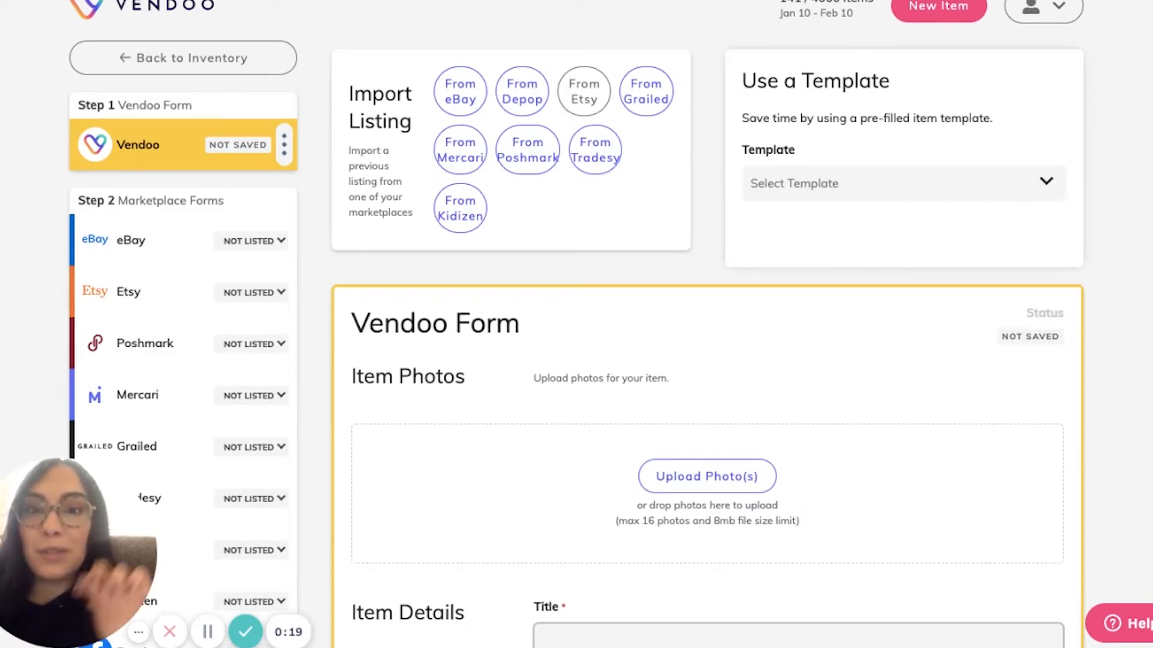
mouse_move(509, 304)
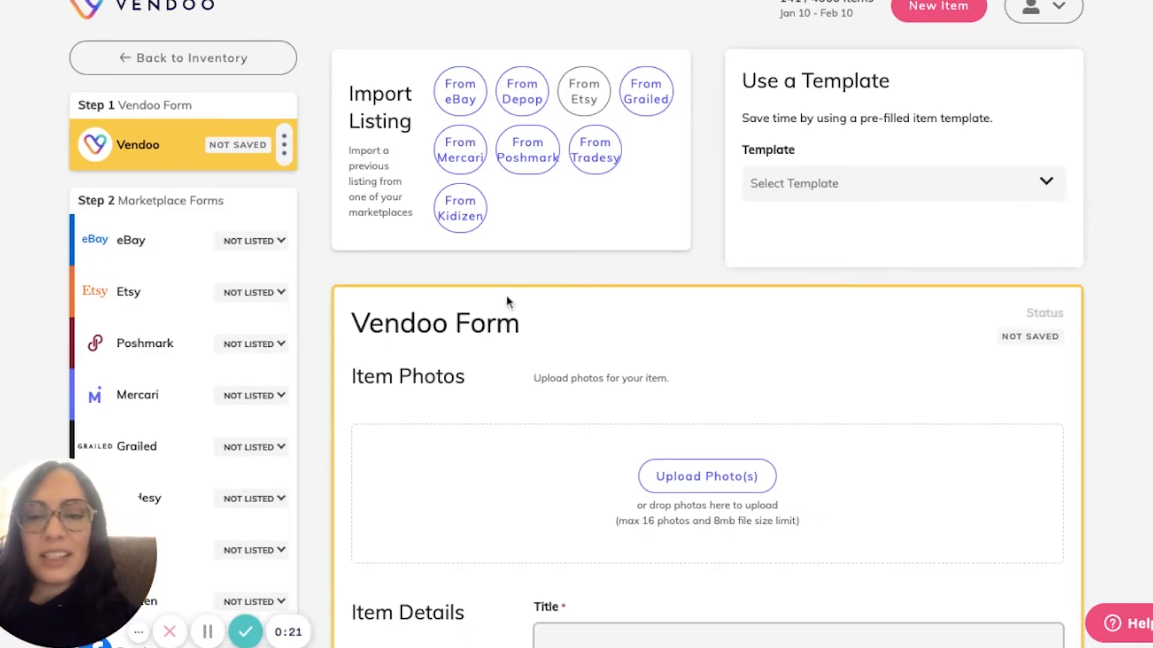
scroll("down", 3)
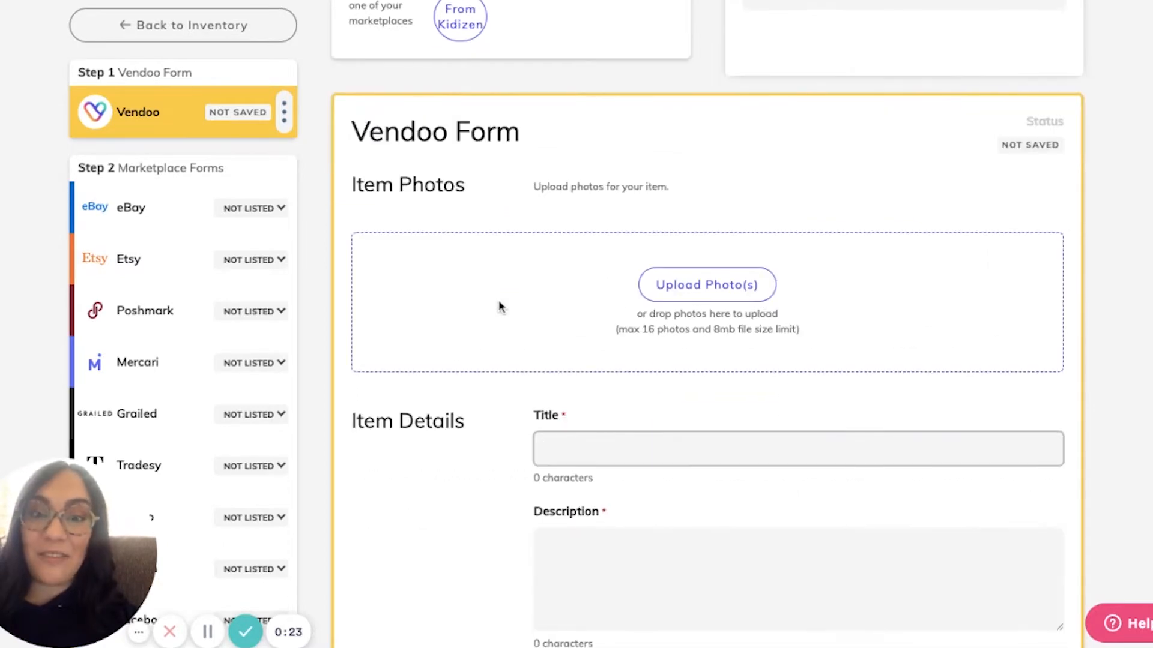
scroll("down", 3)
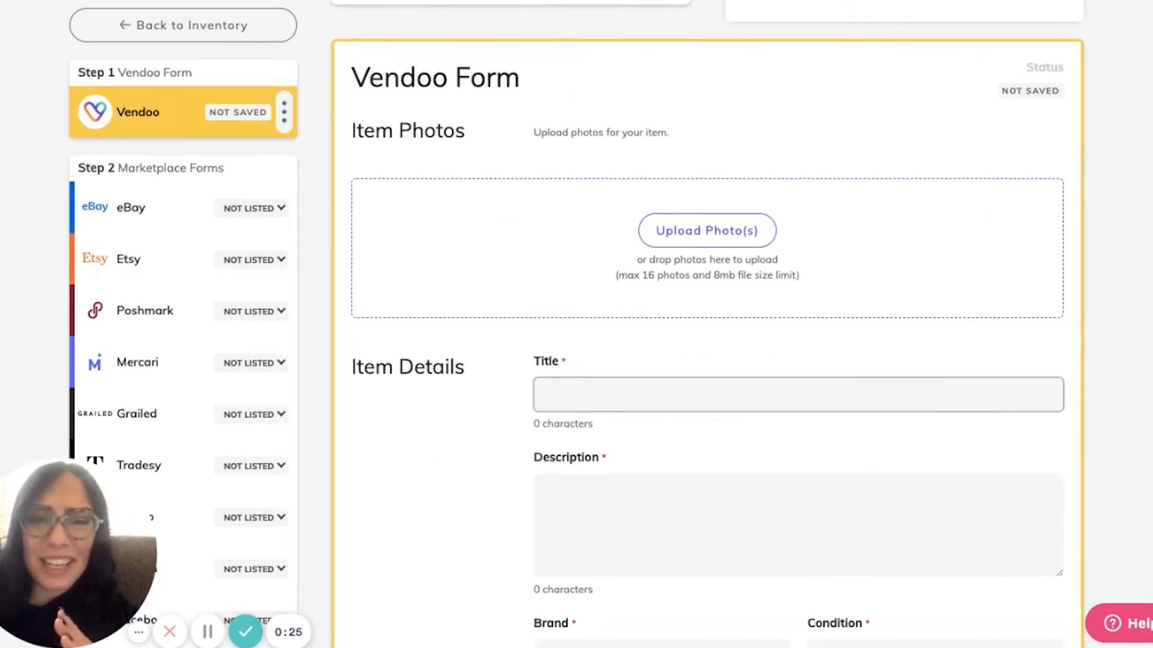
scroll("down", 3)
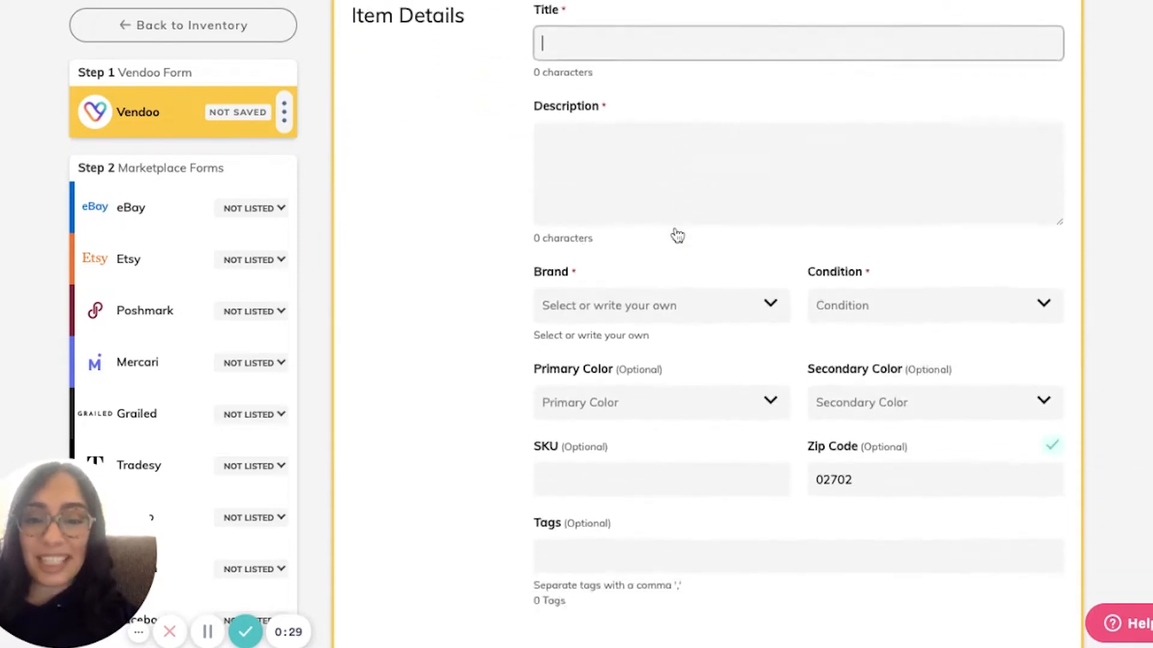
scroll("down", 3)
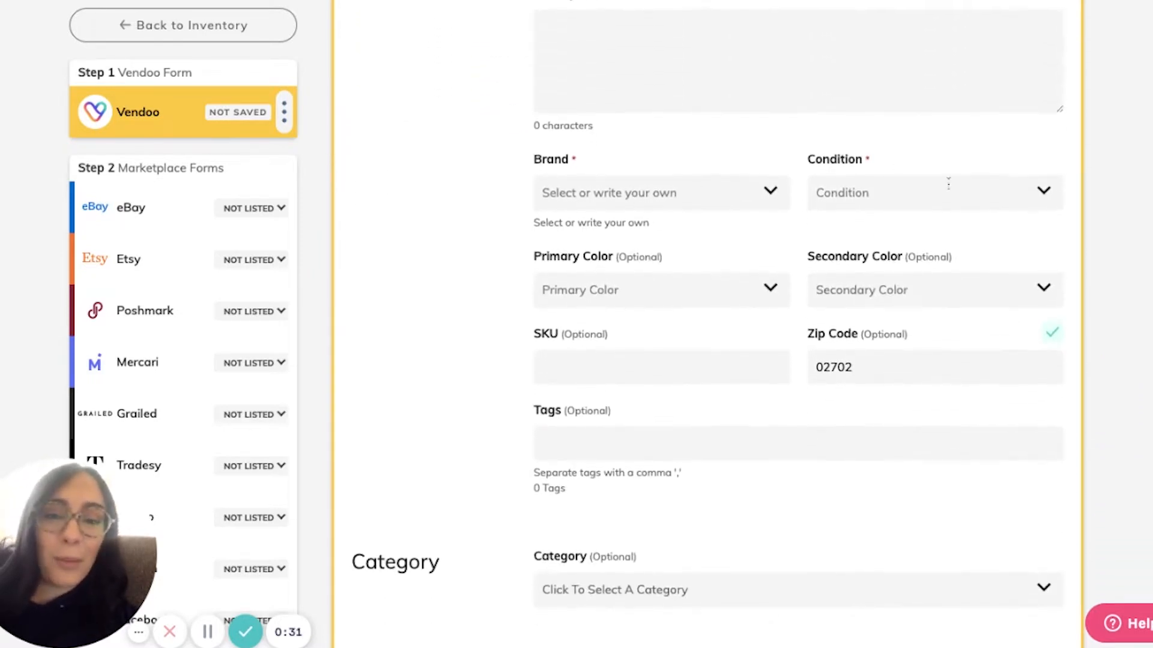
scroll("down", 3)
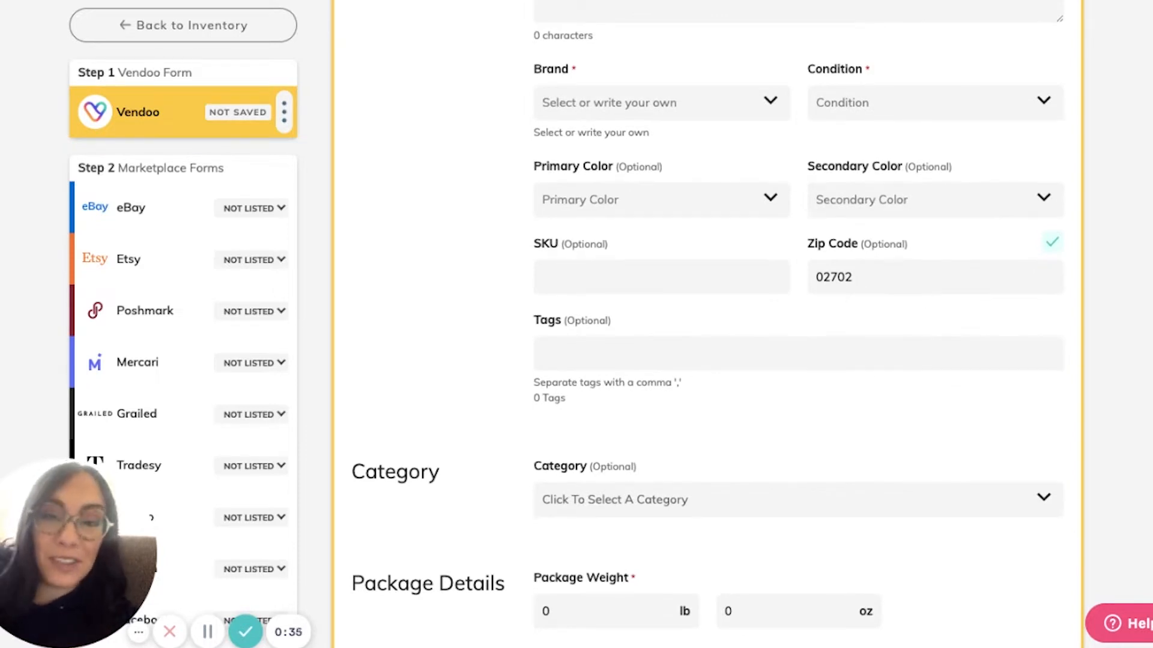
scroll("down", 3)
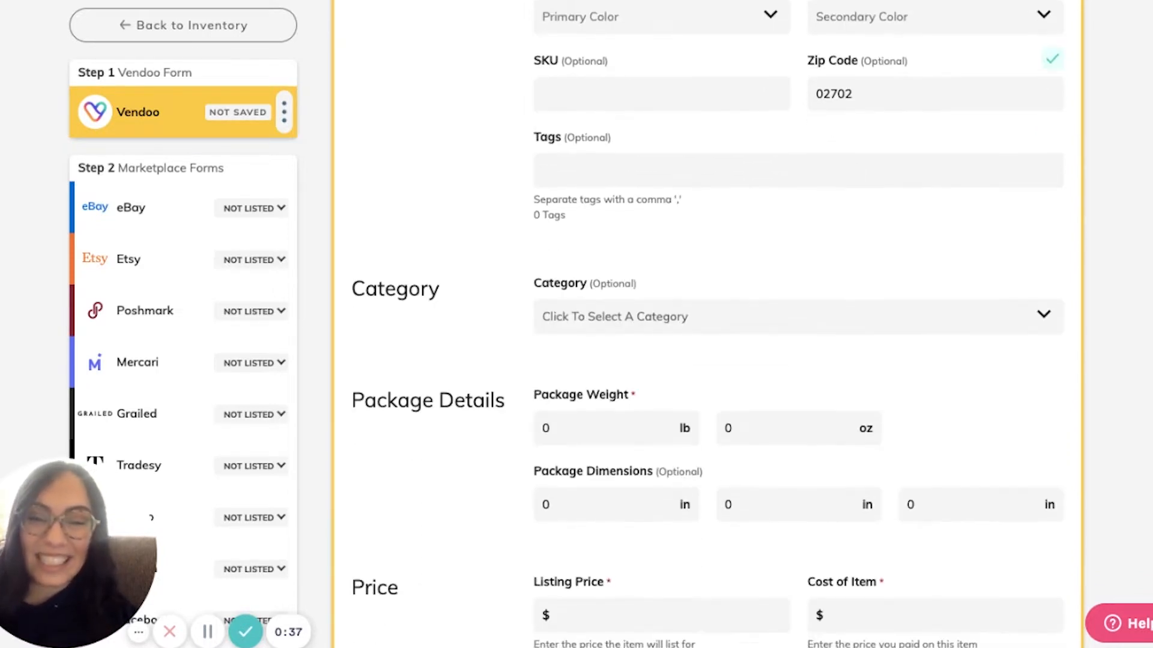
scroll("down", 3)
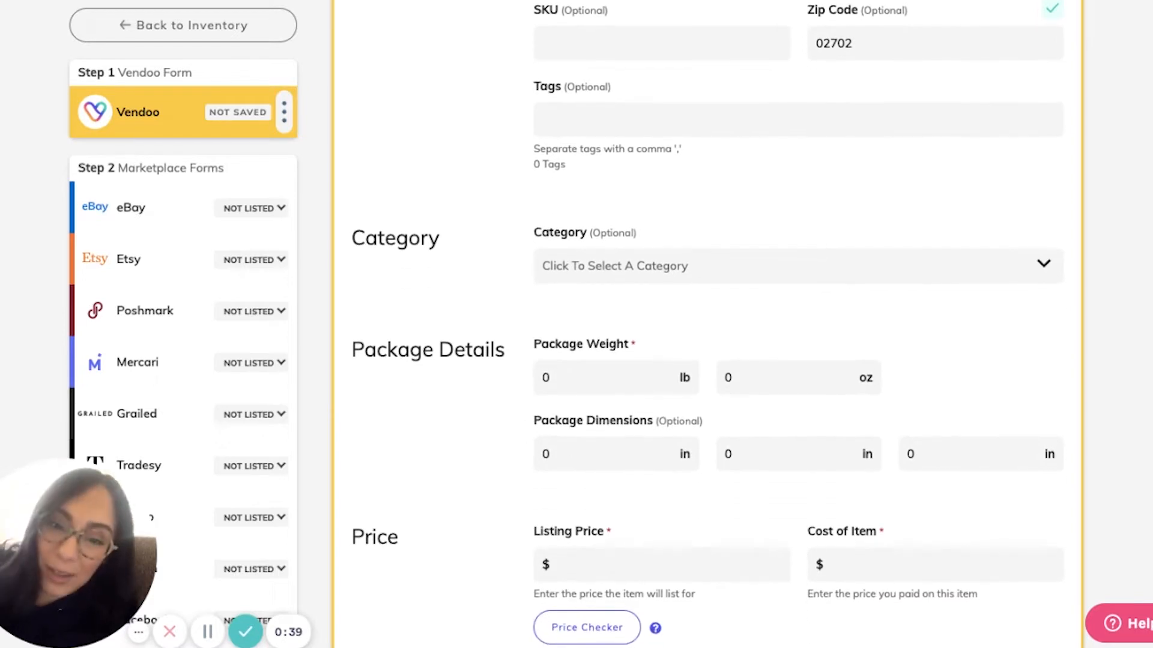
scroll("down", 3)
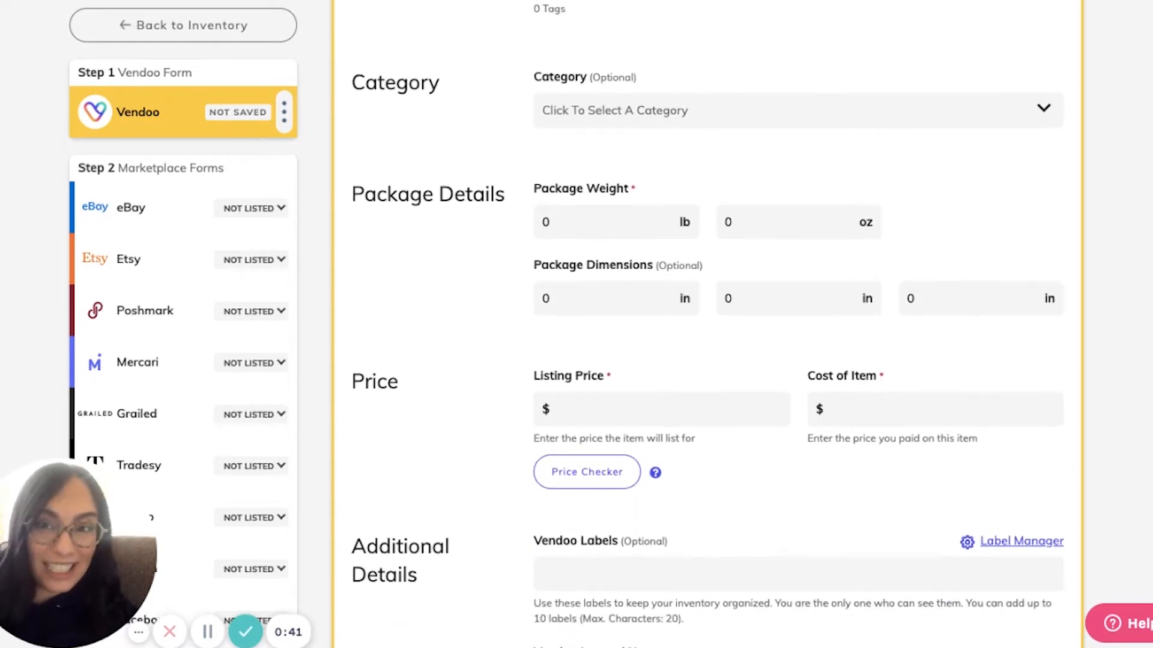
scroll("down", 3)
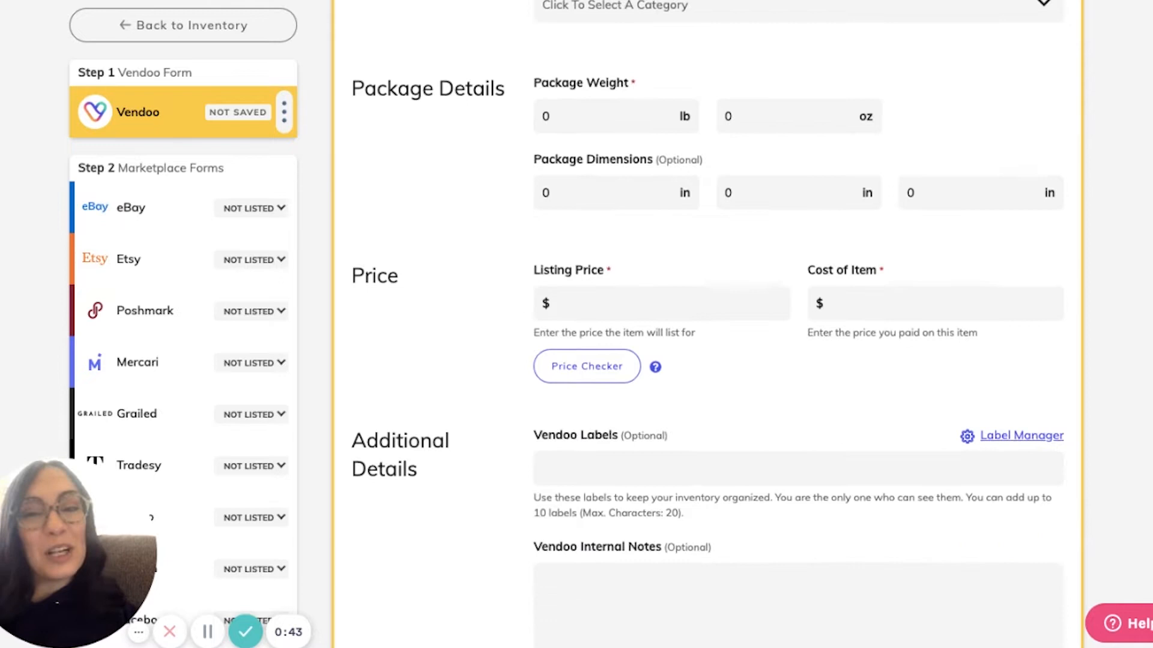
Save the cardigan's item details with listing price 80 and cost 13.
scroll("down", 3)
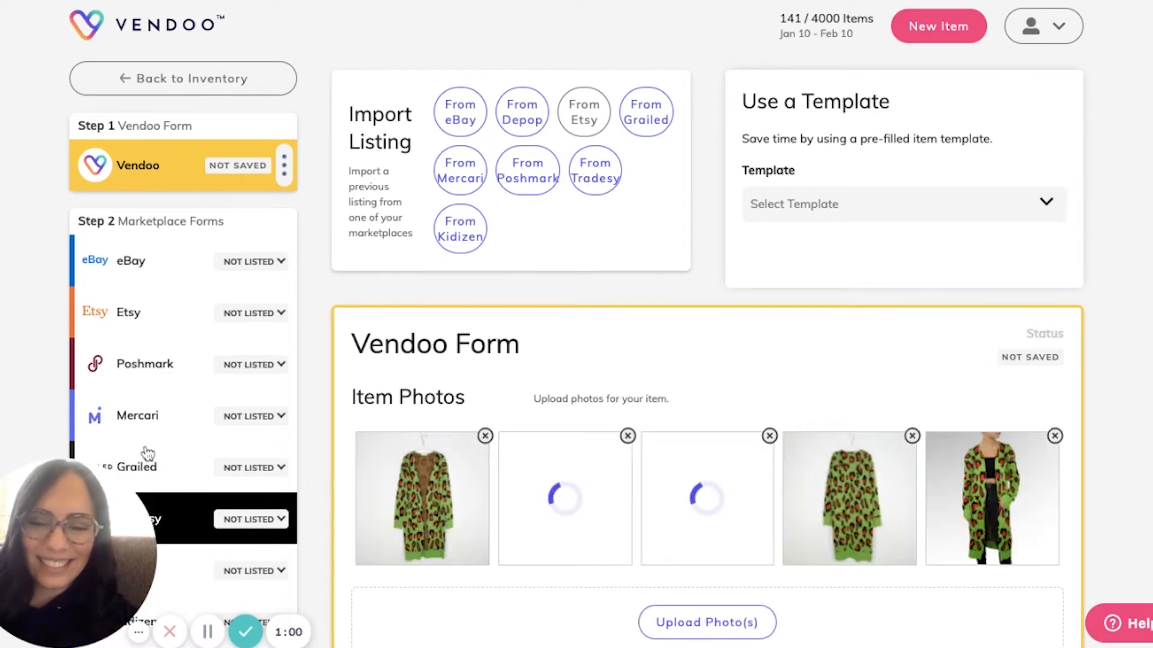
scroll("down", 3)
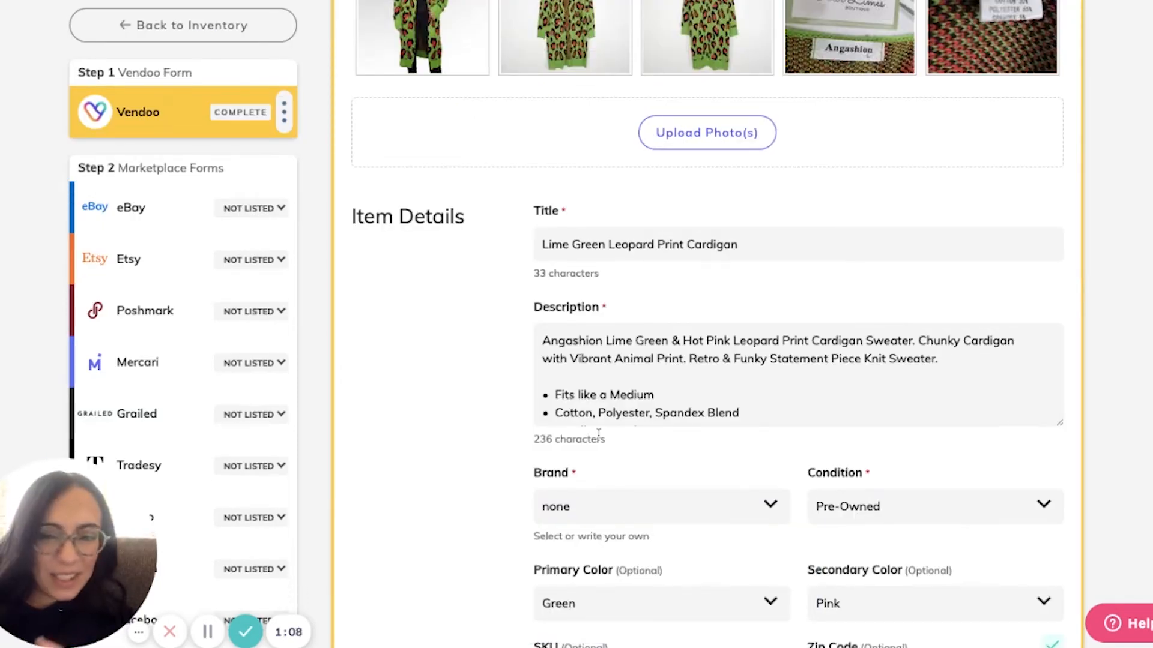
scroll("down", 3)
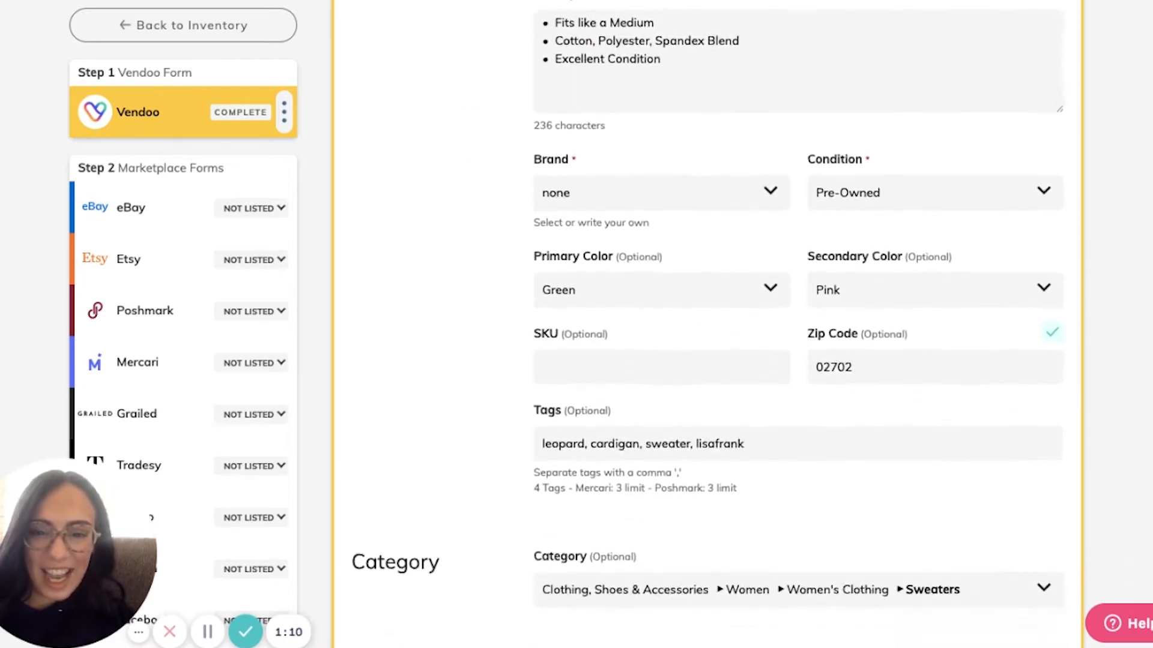
scroll("down", 3)
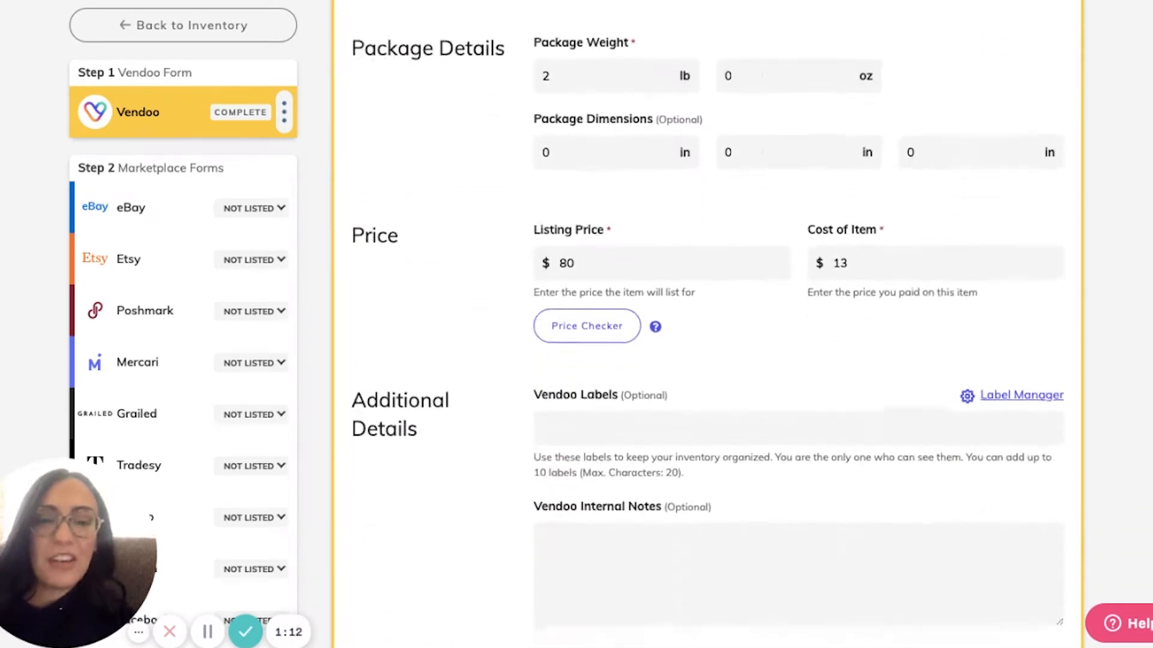
scroll("down", 3)
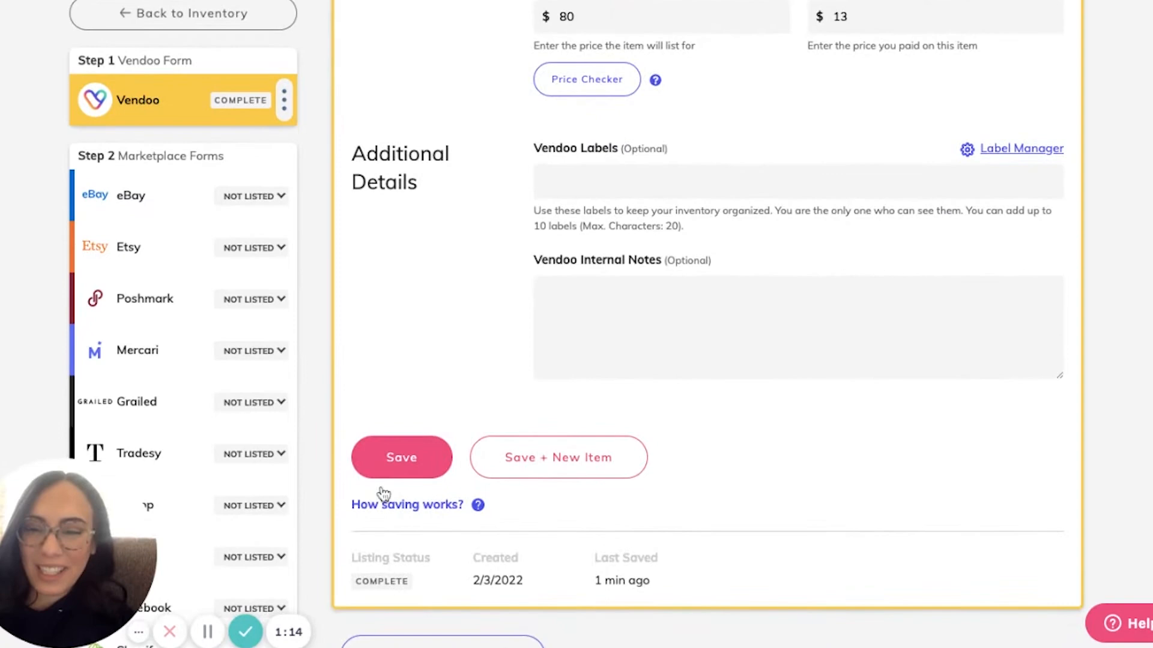
left_click(401, 457)
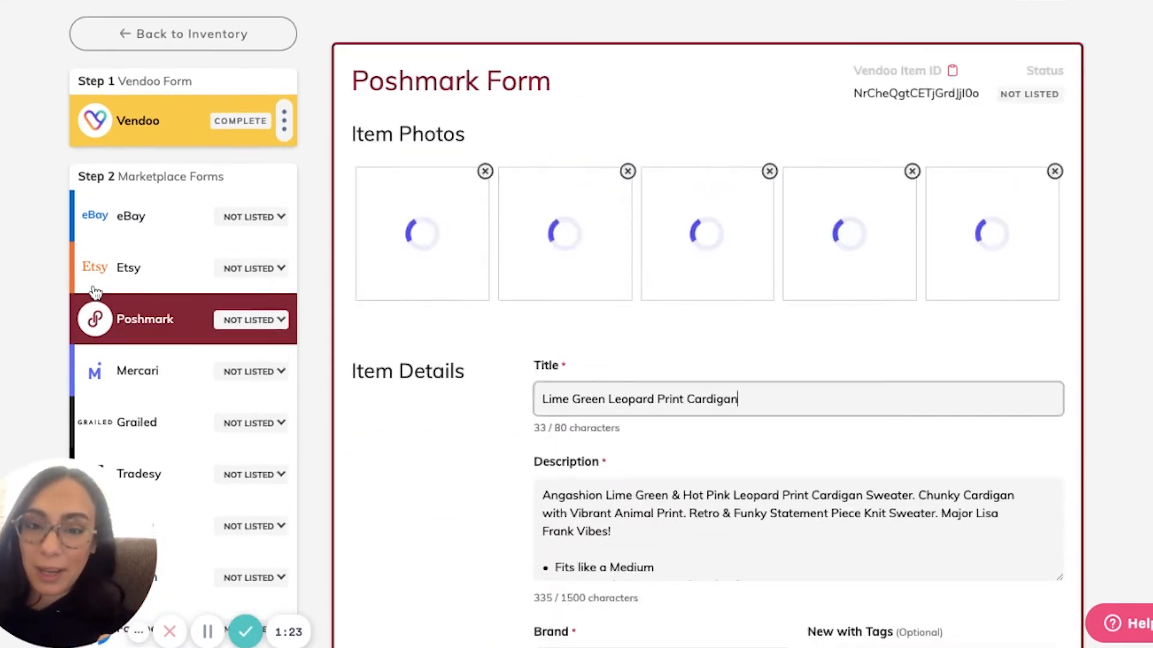
Set Poshmark size M and original price 0, then list the cardigan on Poshmark.
scroll("down", 3)
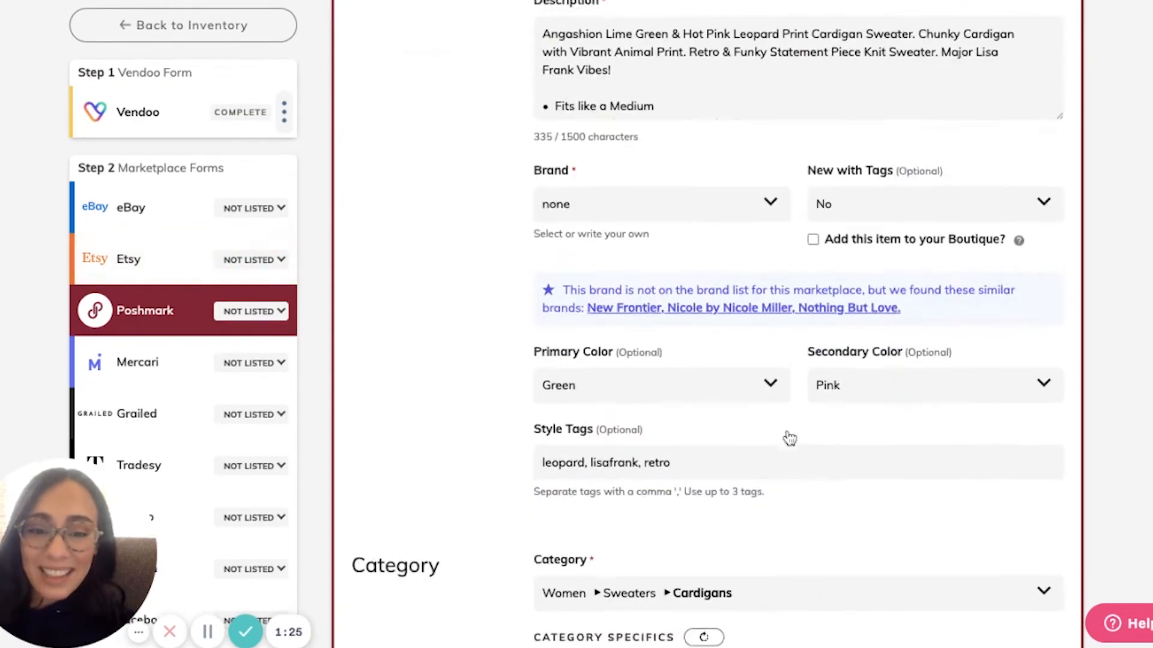
scroll("down", 3)
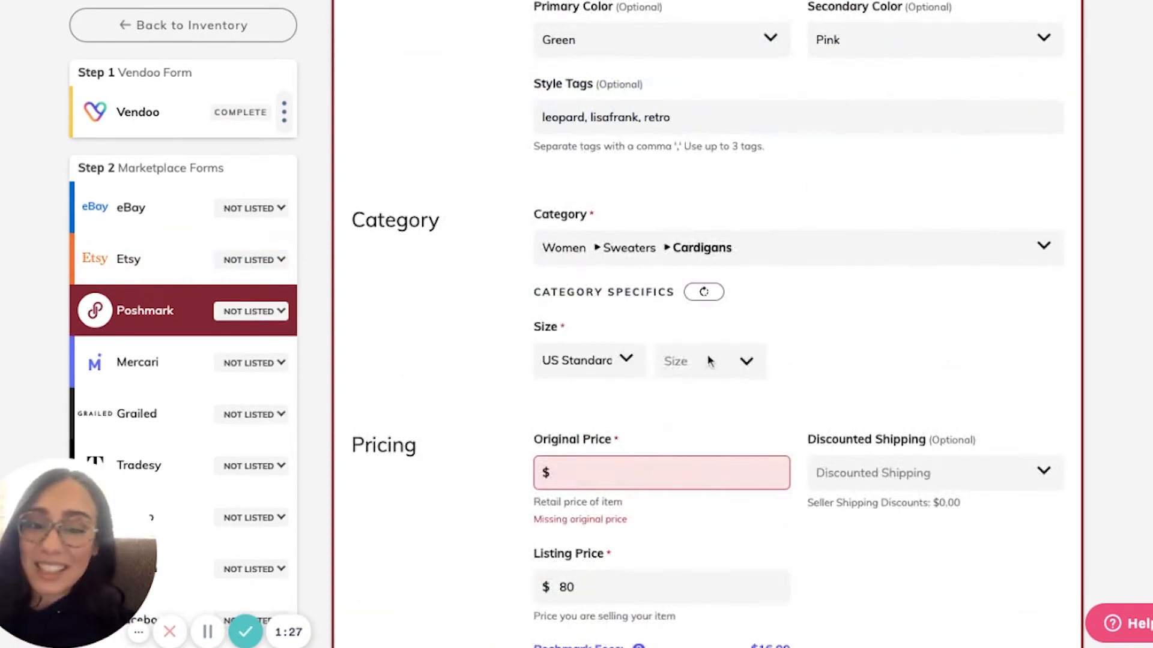
left_click(709, 361)
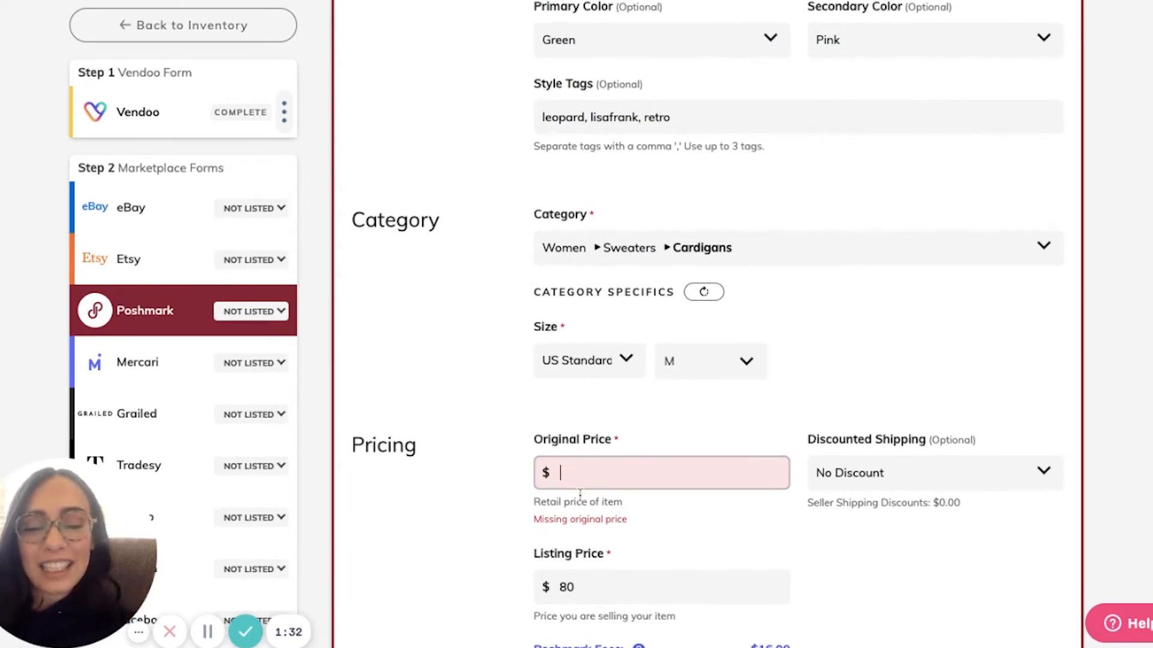
type("0")
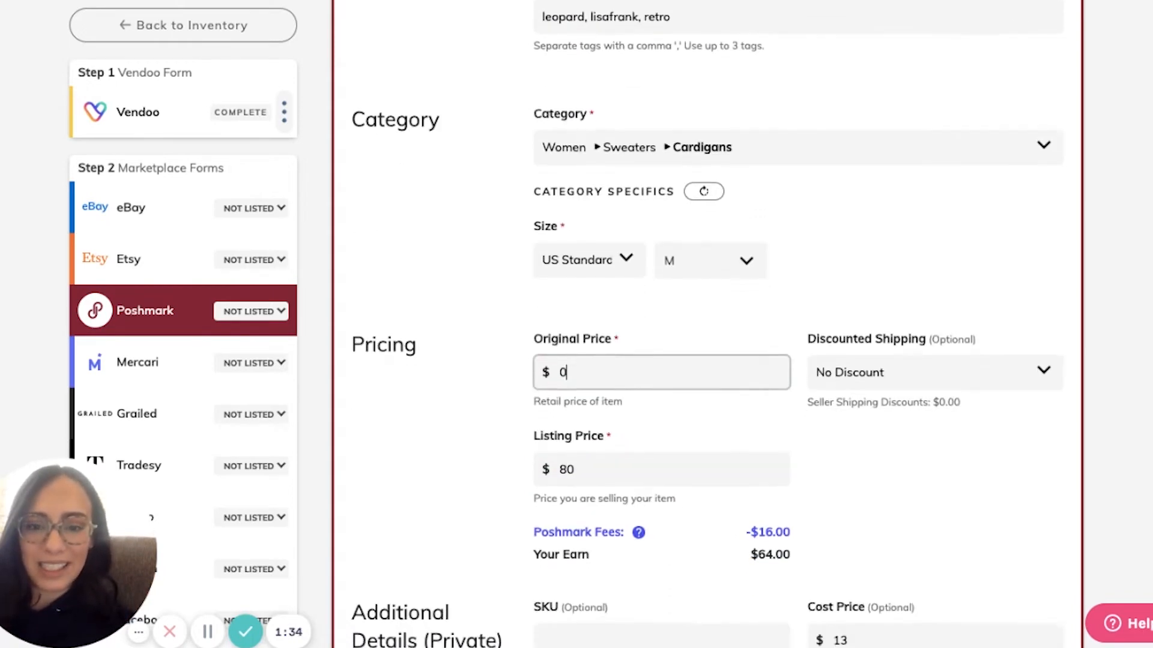
scroll("down", 3)
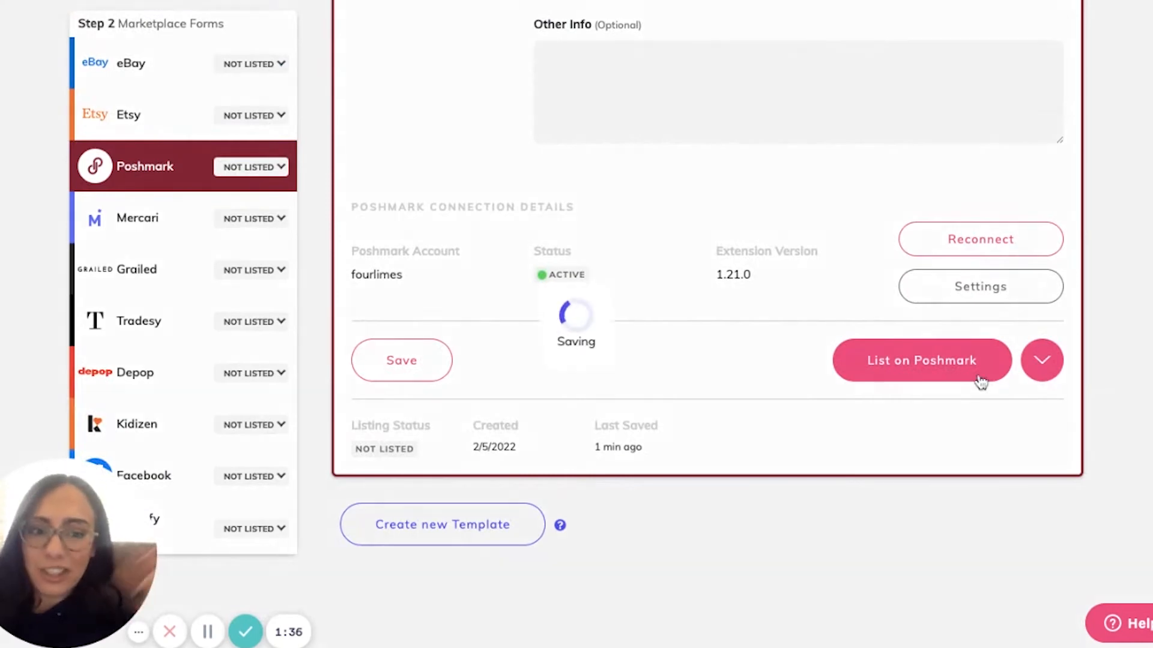
left_click(921, 360)
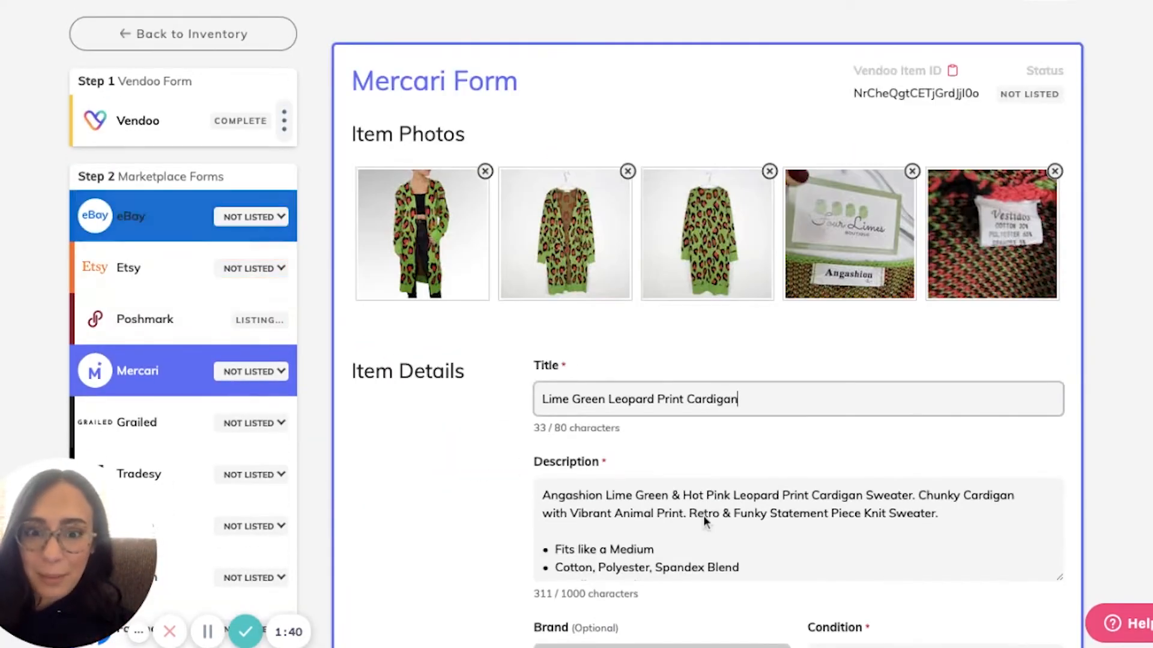
Enable Mercari smart pricing with a 70 floor price and list the cardigan on Mercari.
scroll("down", 3)
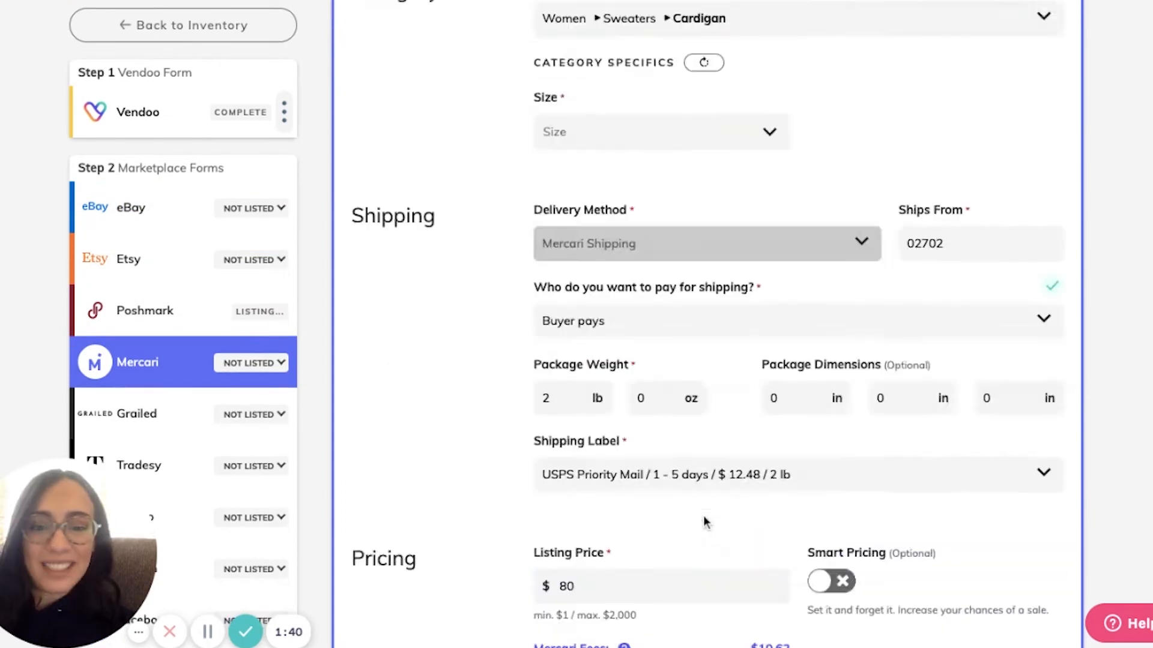
left_click(660, 132)
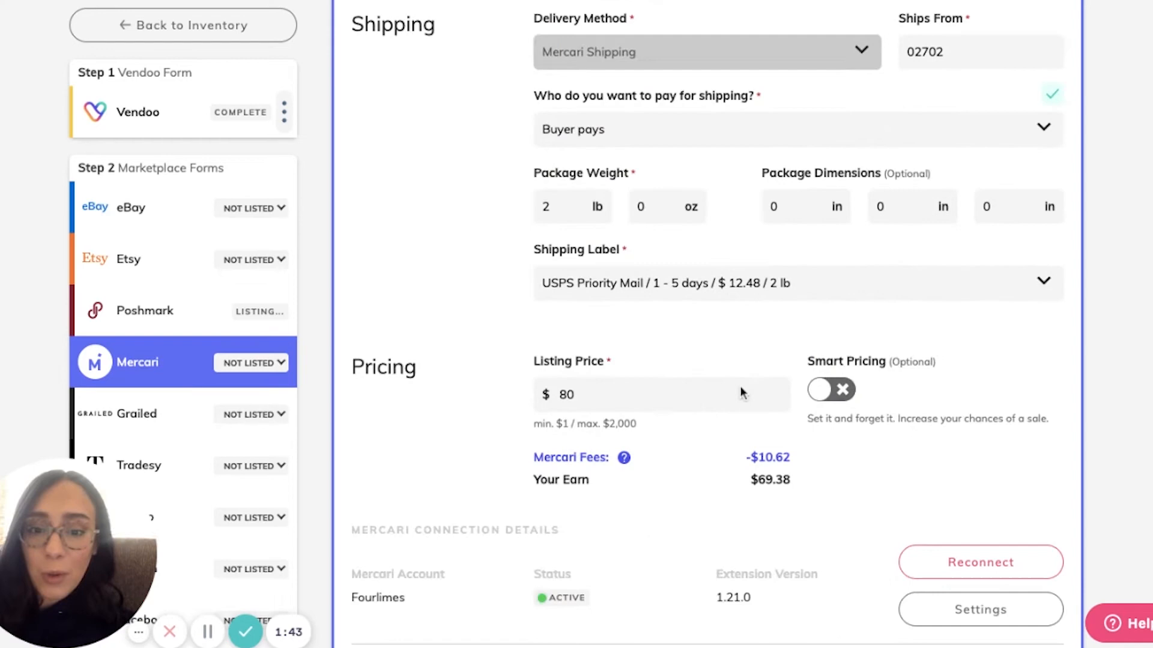
mouse_move(848, 405)
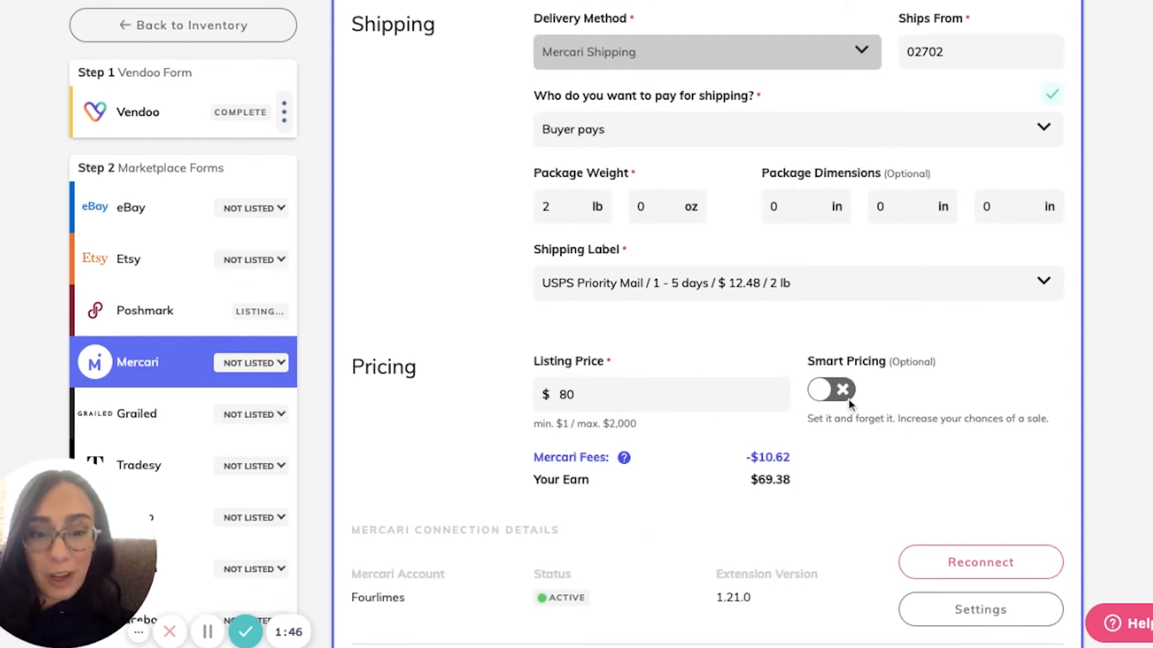
left_click(831, 389)
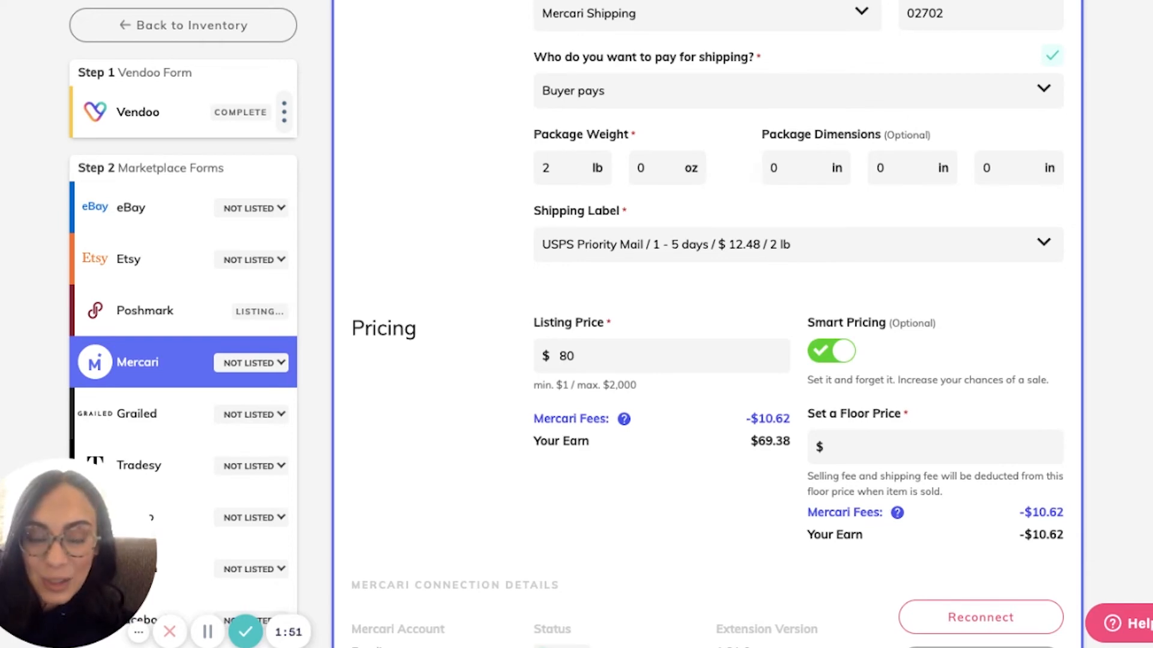
left_click(934, 446)
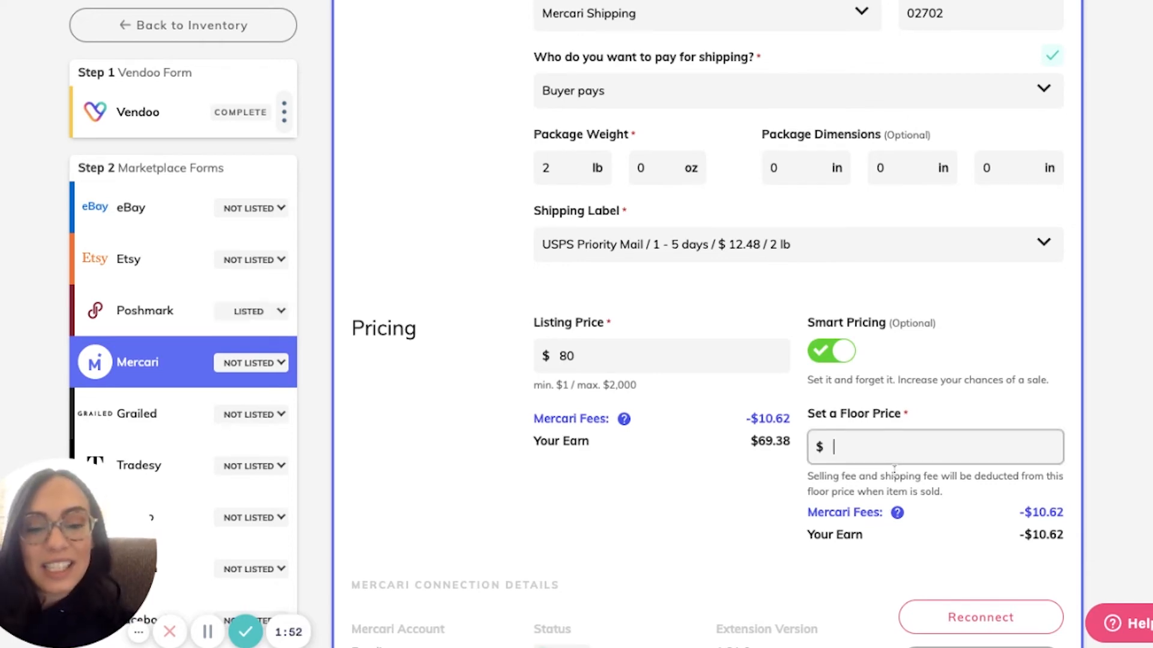
type("70")
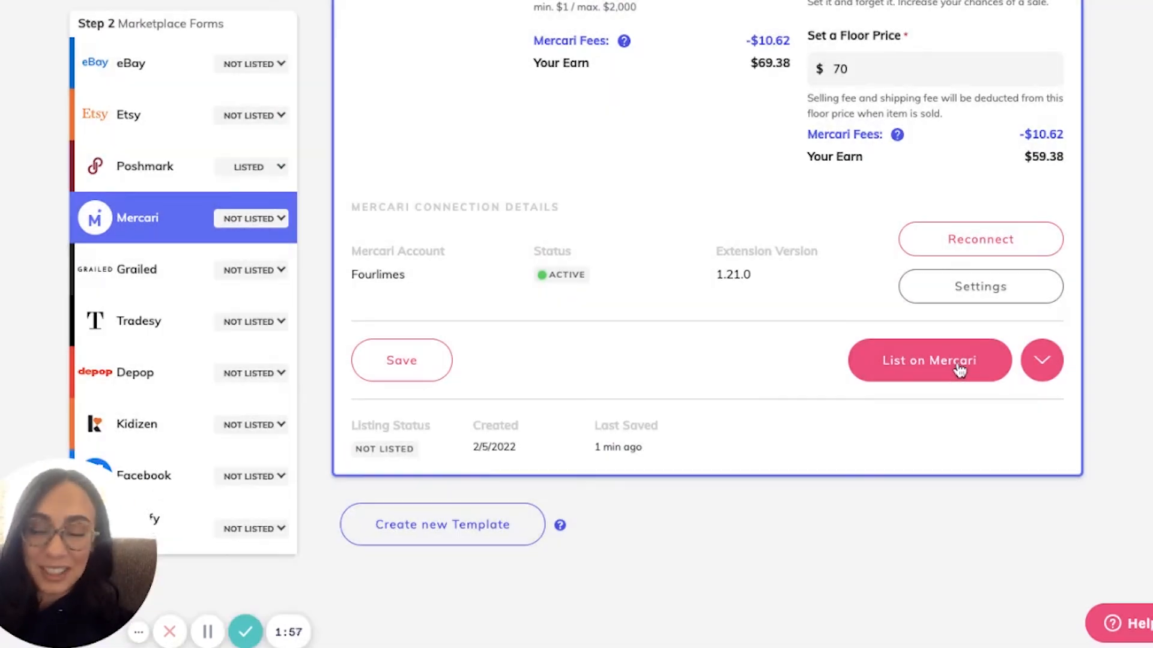
left_click(928, 361)
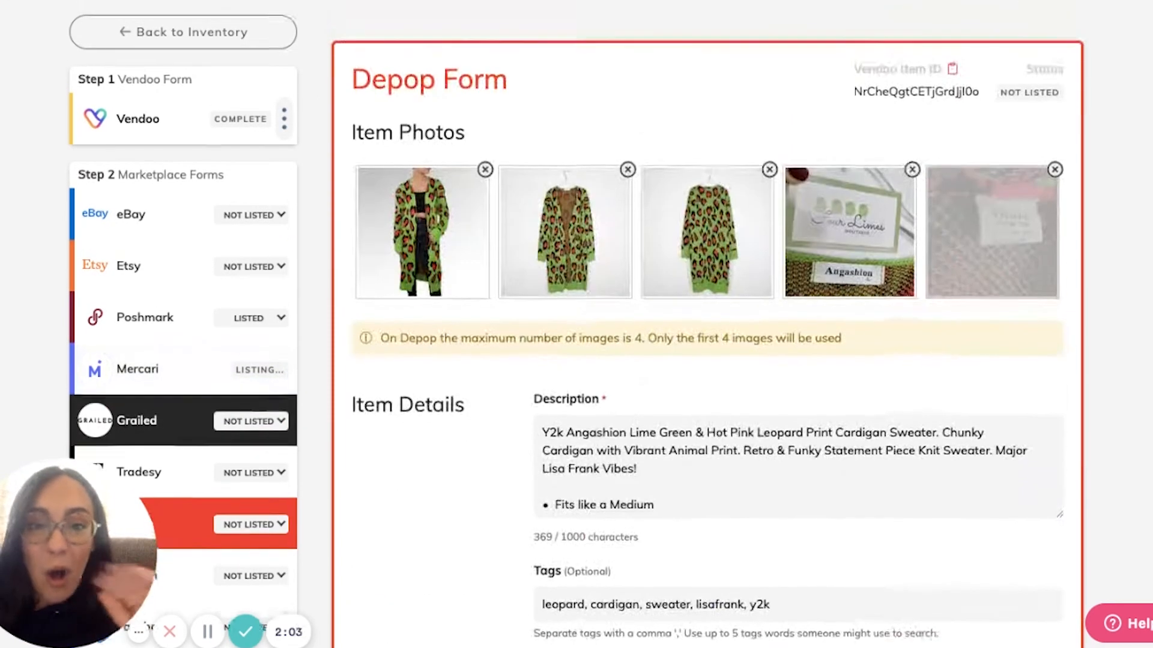
mouse_move(849, 231)
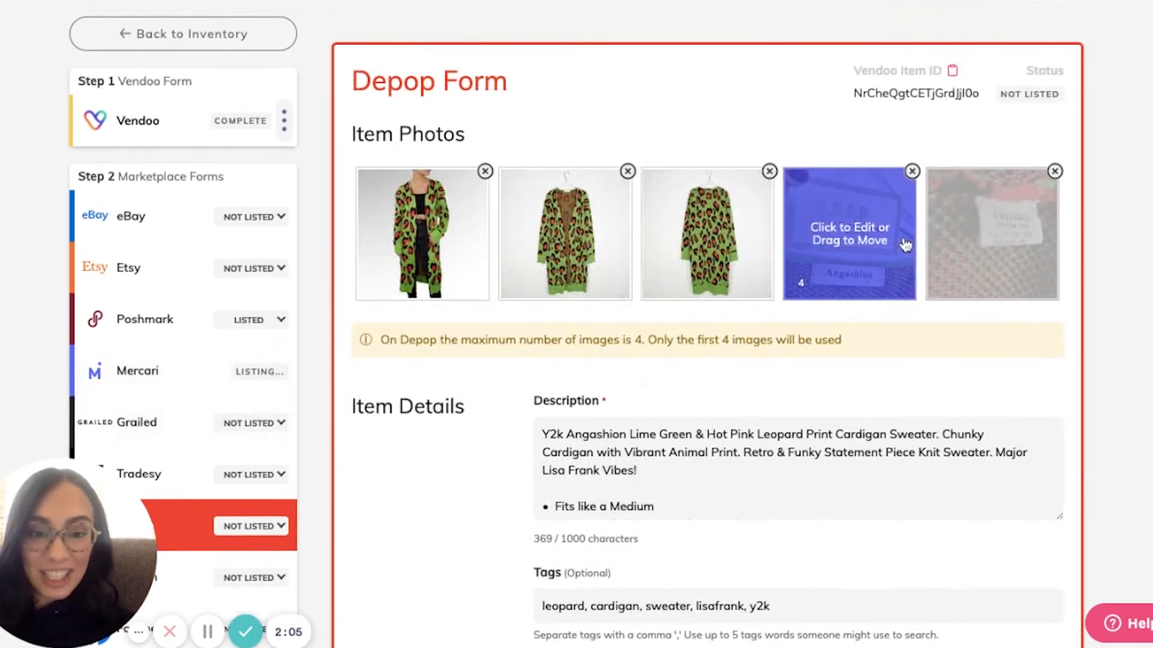